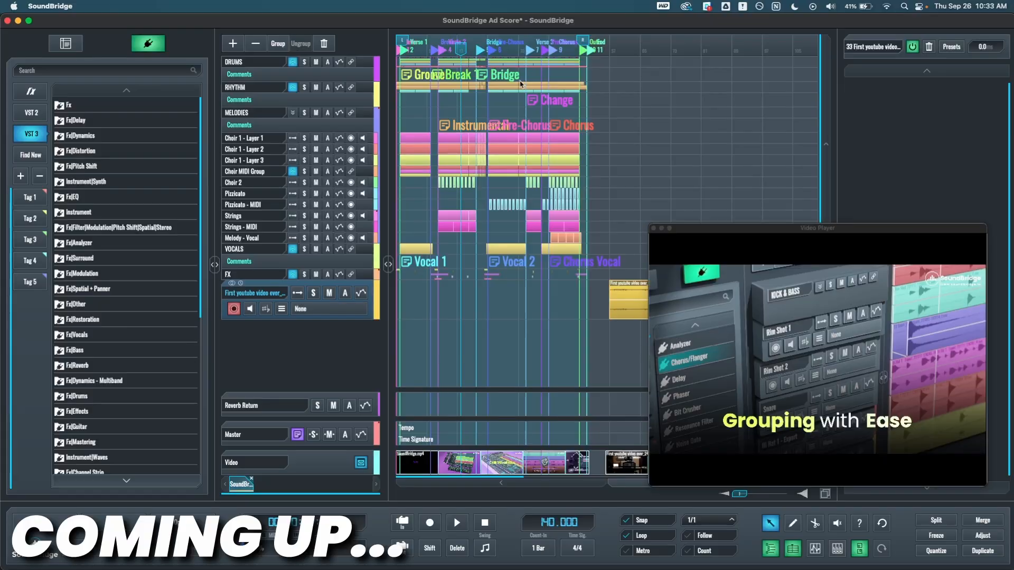
Step: Close the floating Video Player window so the full arrangement with its video track shows
left_click(456, 523)
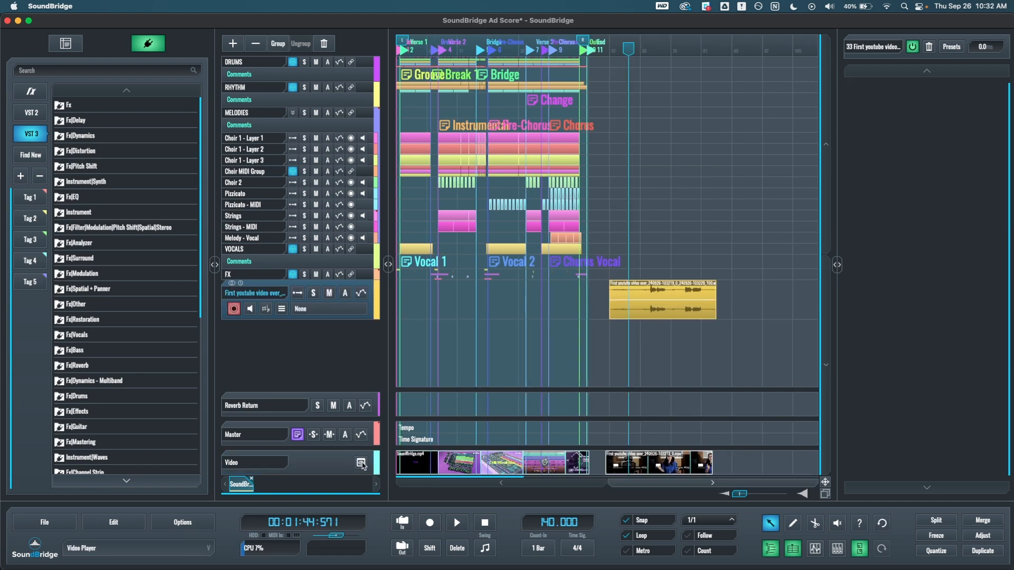
Step: Open the Video Player from the video track and drag it over the left side of the arrangement
left_click(360, 463)
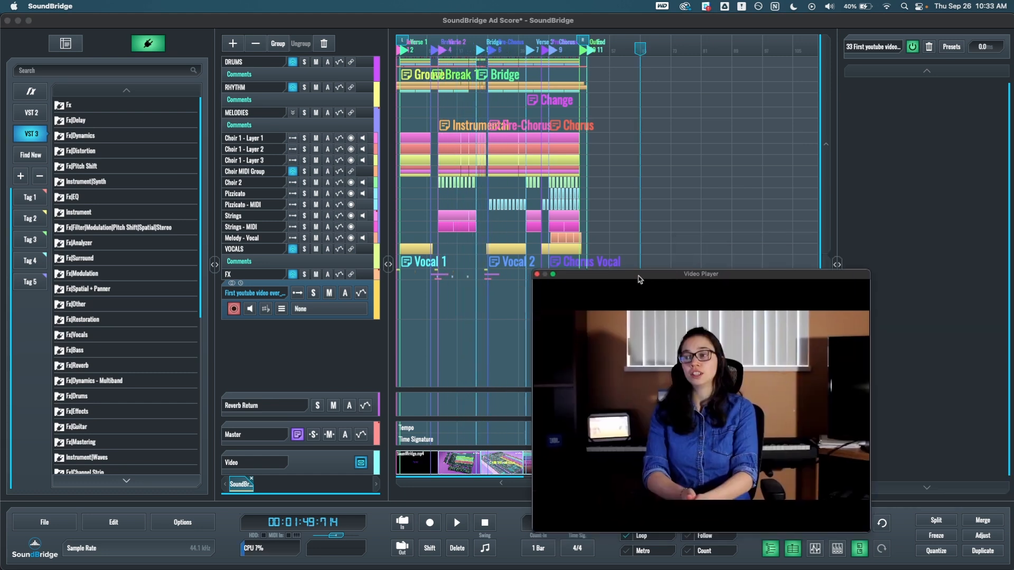
left_click_drag(700, 274, 249, 117)
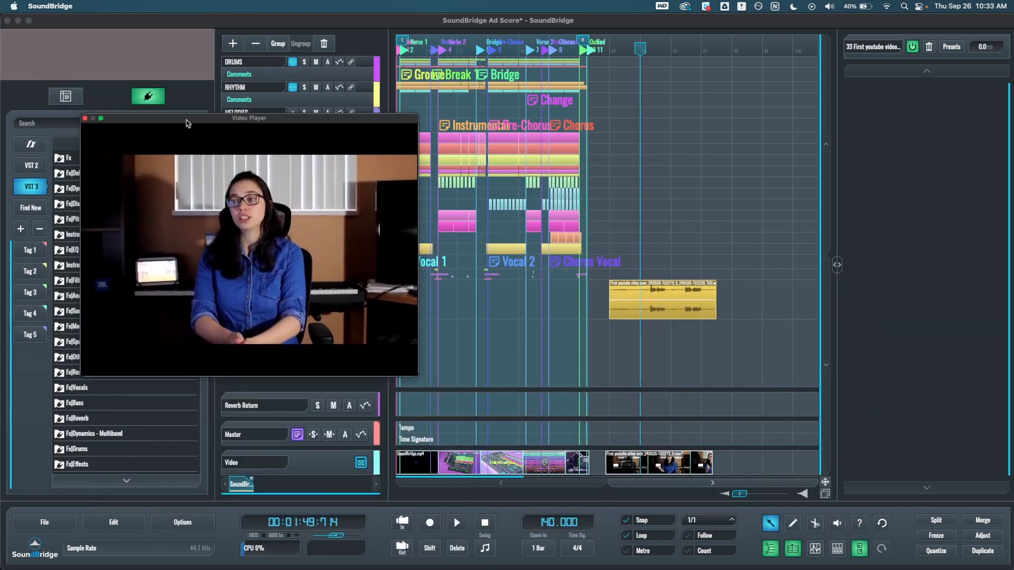
left_click_drag(249, 117, 188, 465)
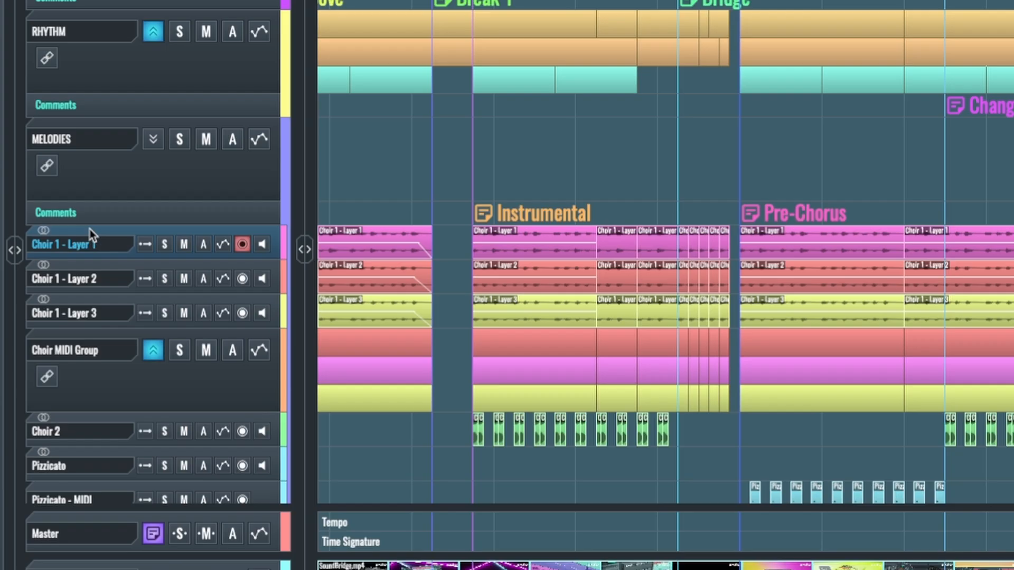
Step: Enlarge the track heights with Alt+L to reveal the choir clip details around Break 1
key("Alt+L")
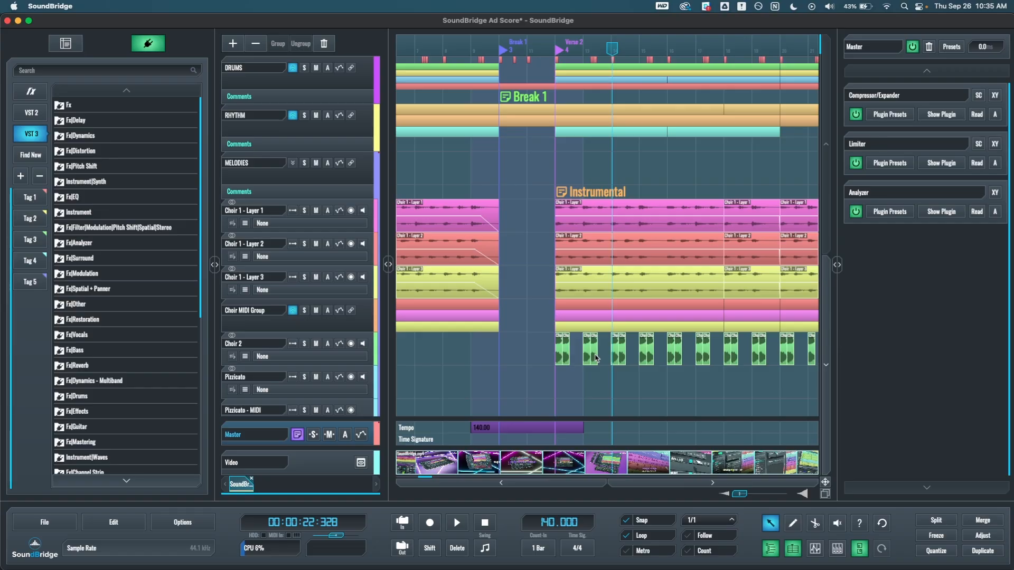
Step: In Sequencer preferences, set Default Markers to Linear Time Mode
left_click(183, 522)
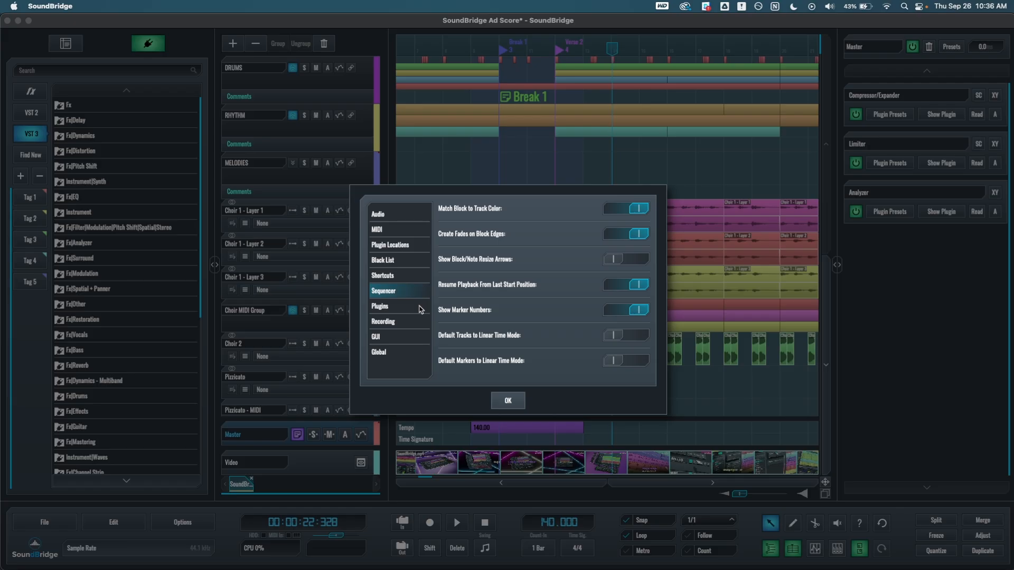
mouse_move(383, 295)
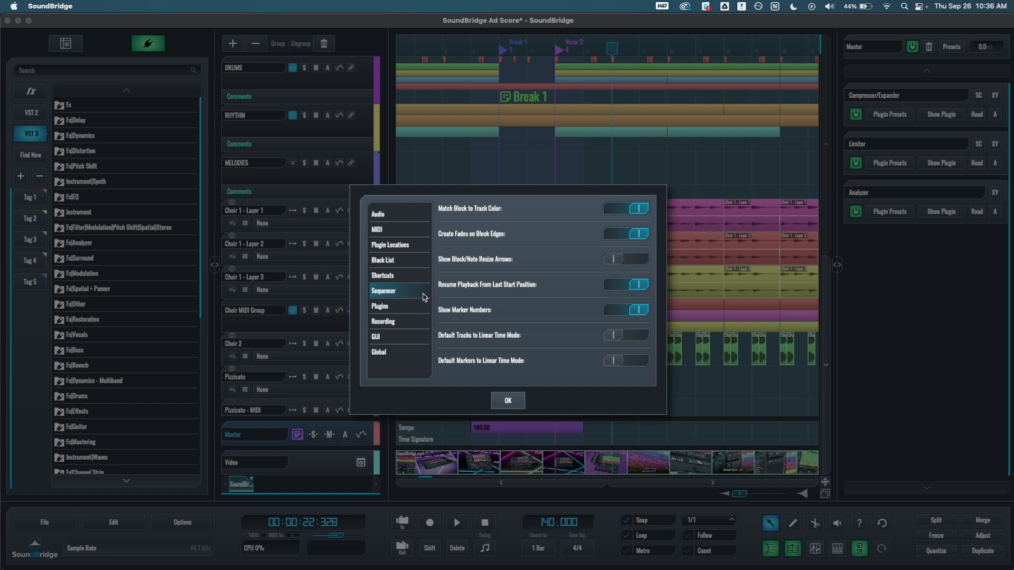
mouse_move(631, 368)
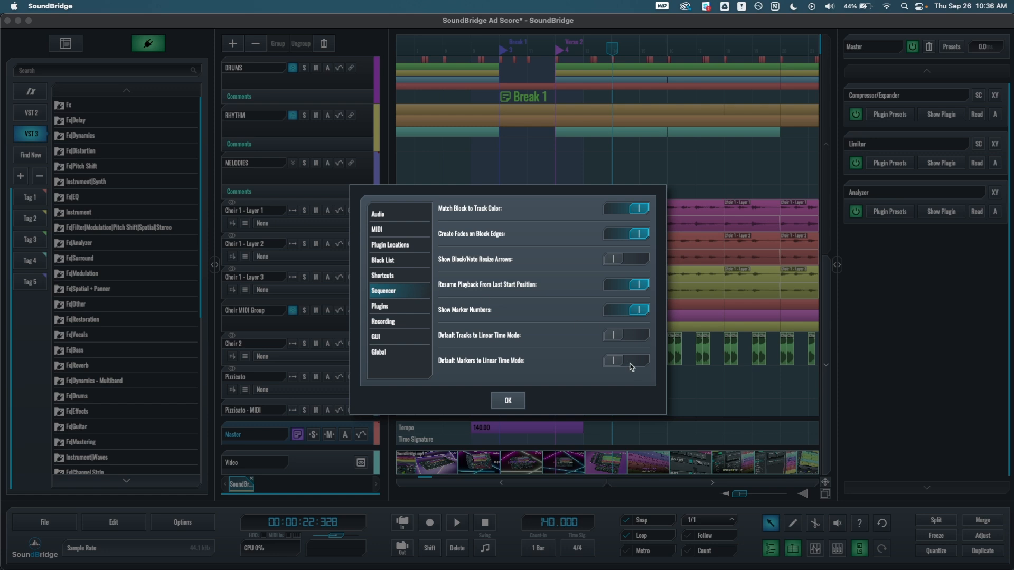
left_click(508, 401)
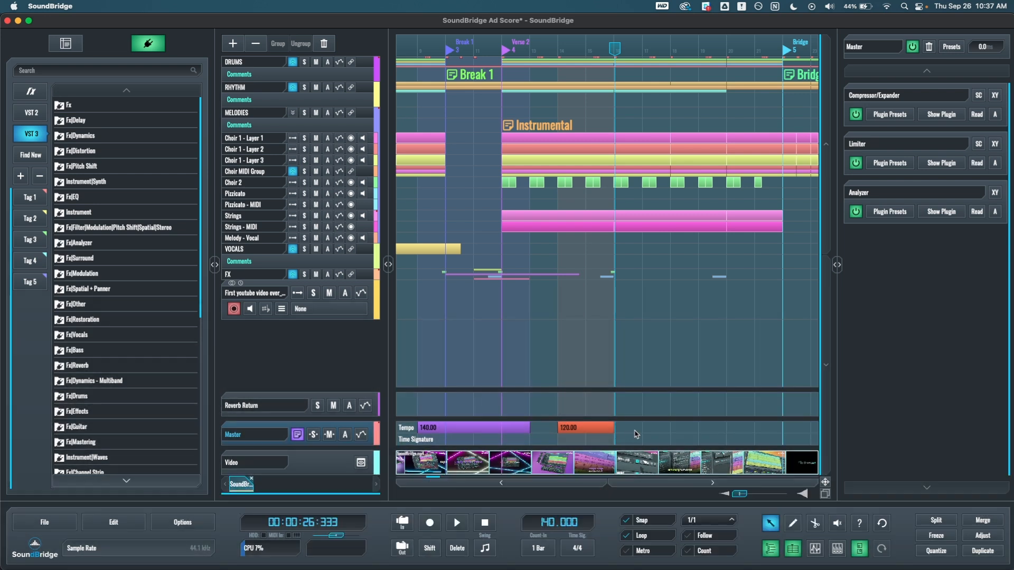
mouse_move(716, 446)
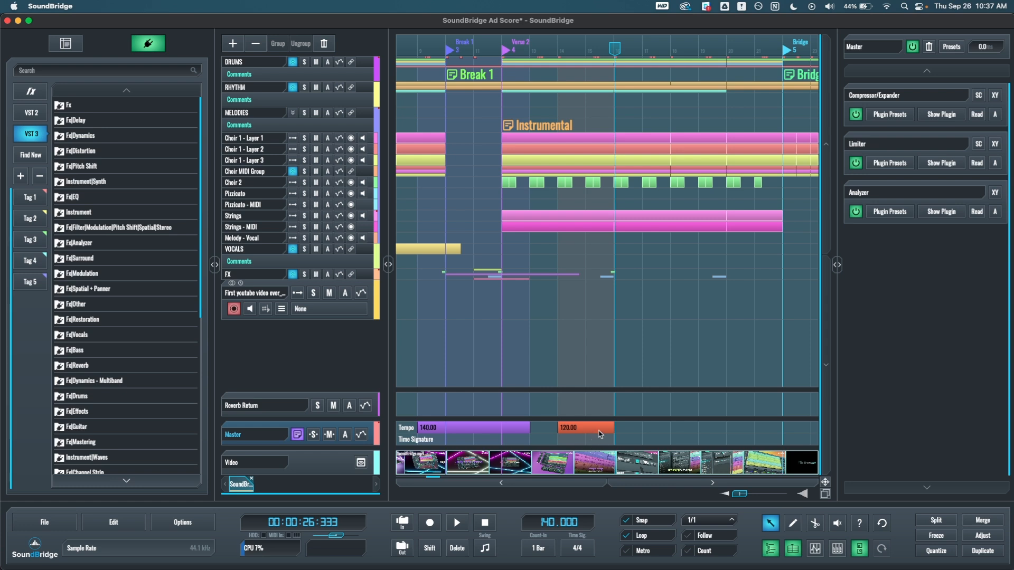
mouse_move(659, 433)
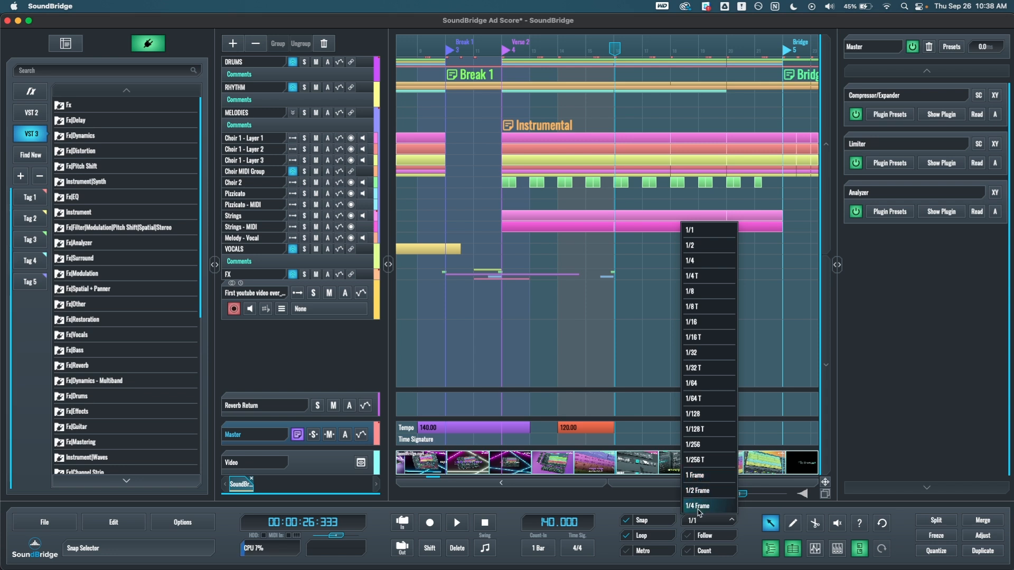
mouse_move(707, 414)
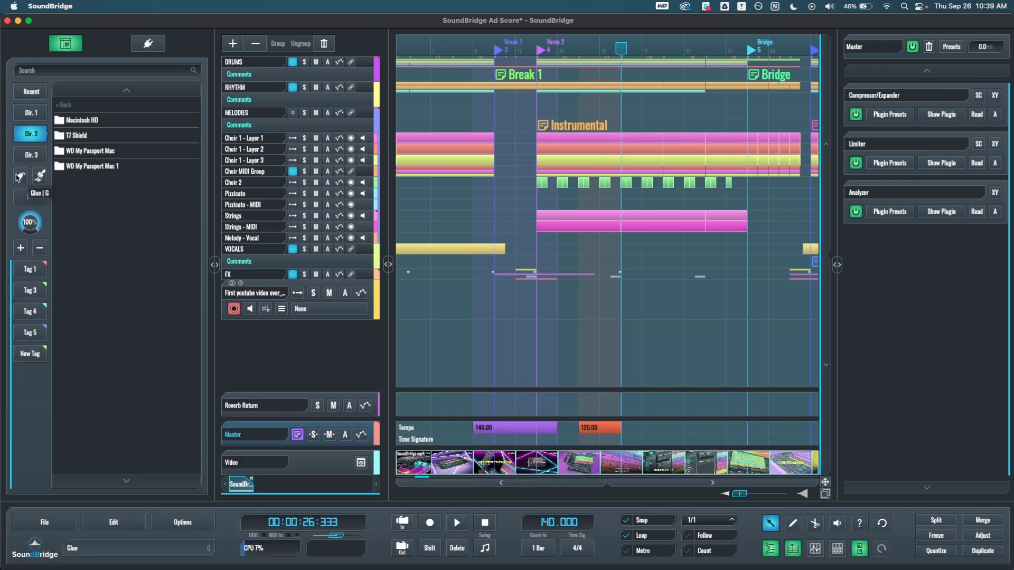
mouse_move(40, 176)
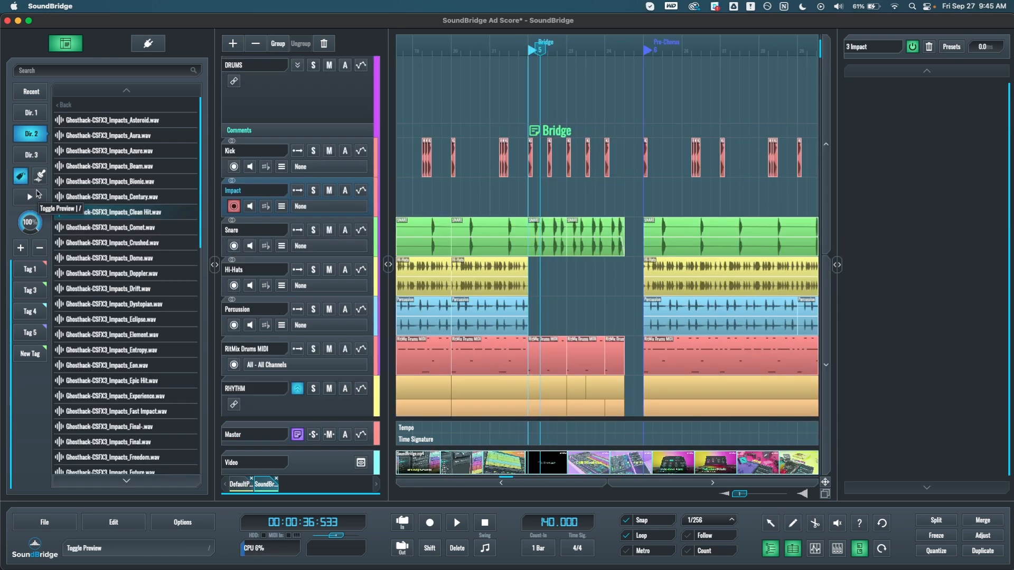
Step: Audition the Clean Hit sample in the browser and place the playback position at the Bridge
left_click(456, 522)
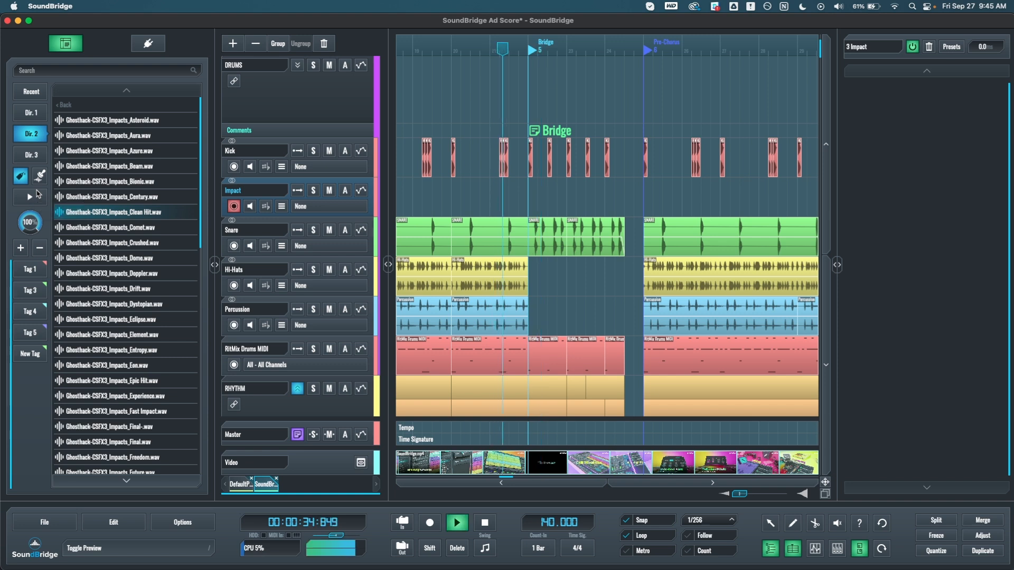
left_click(457, 523)
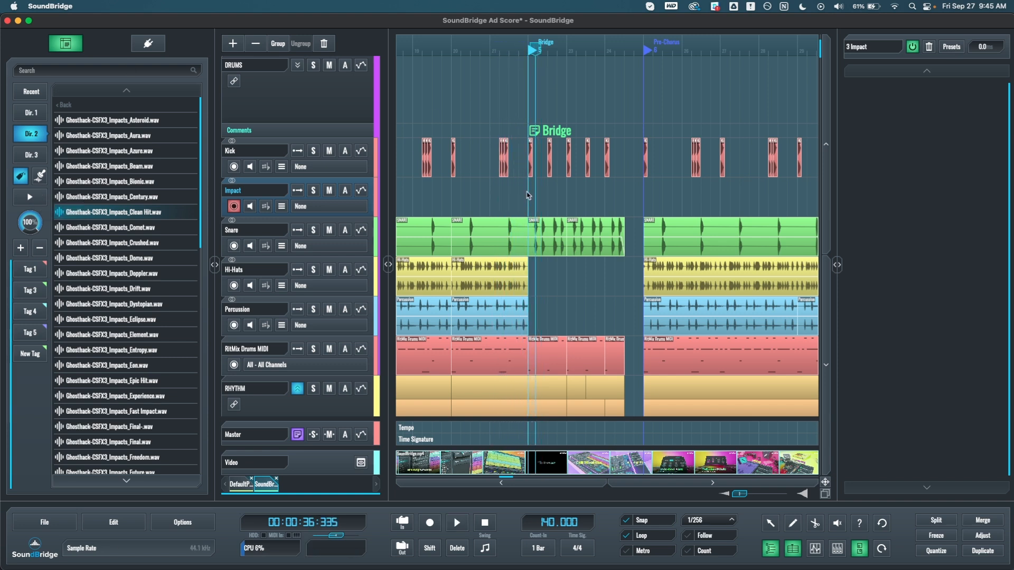
left_click(21, 176)
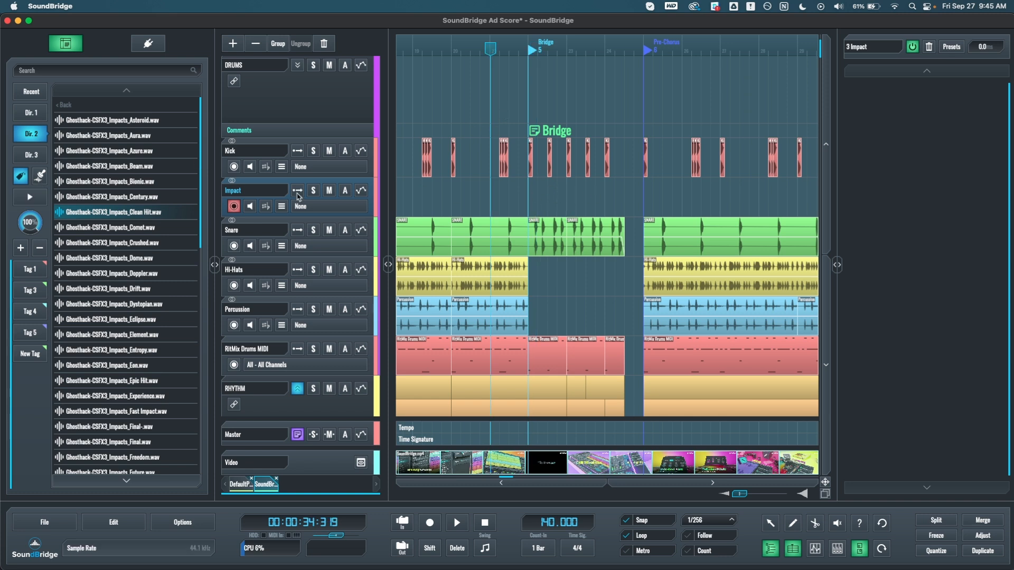
Step: Drop Clean Hit on the Impact track at the Bridge and glue-paste to close the gap before Pre-Chorus
left_click(457, 523)
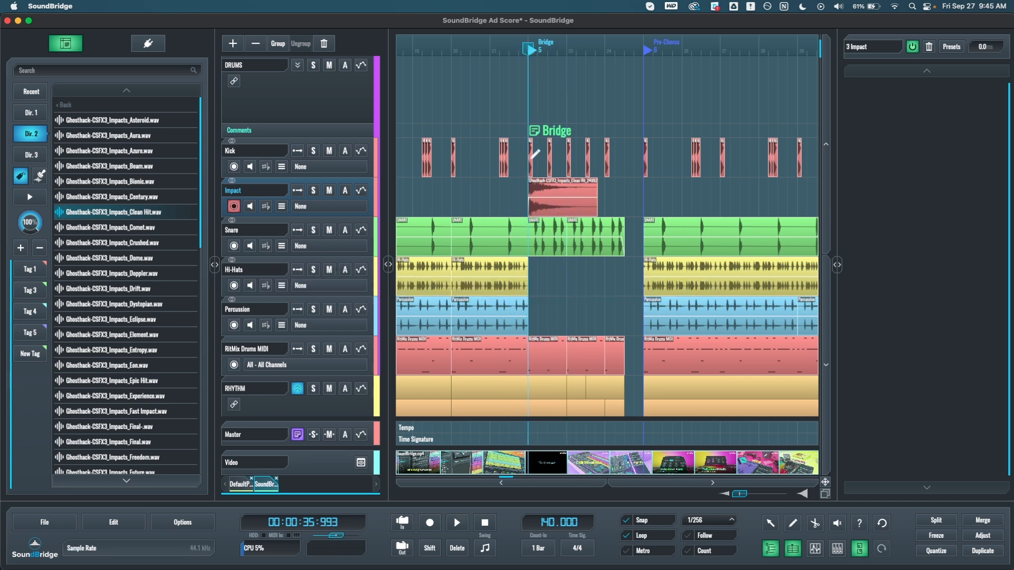
left_click(456, 523)
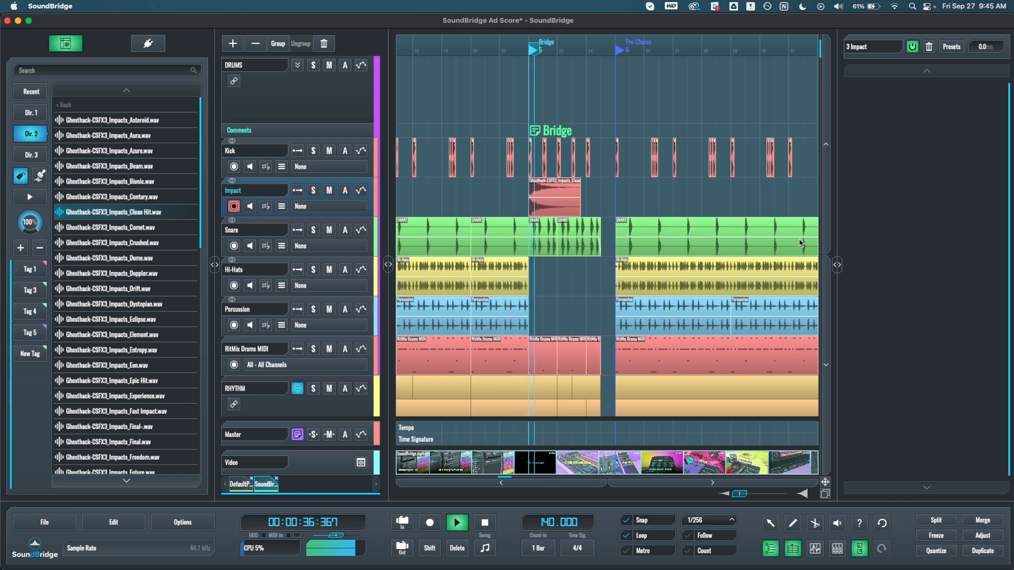
left_click(456, 523)
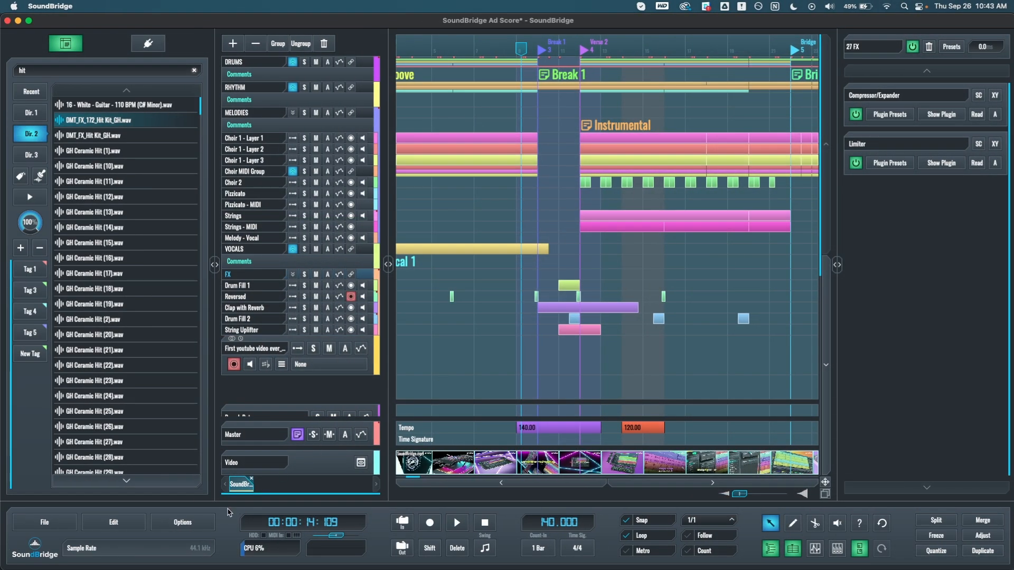
Step: In the Options menu, uncheck Hide Video Track so the video thumbnail strip reappears
left_click(181, 522)
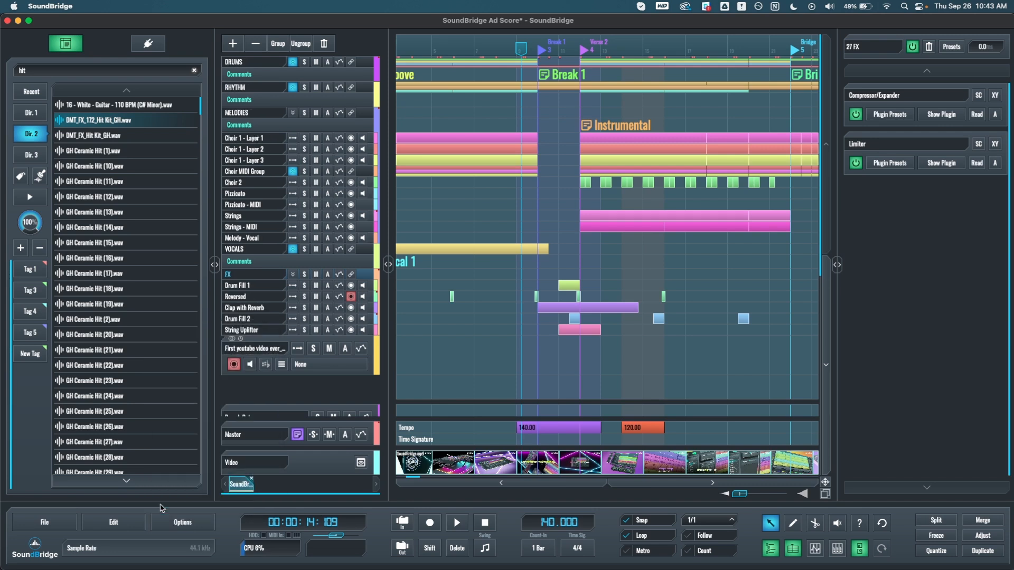
left_click(183, 522)
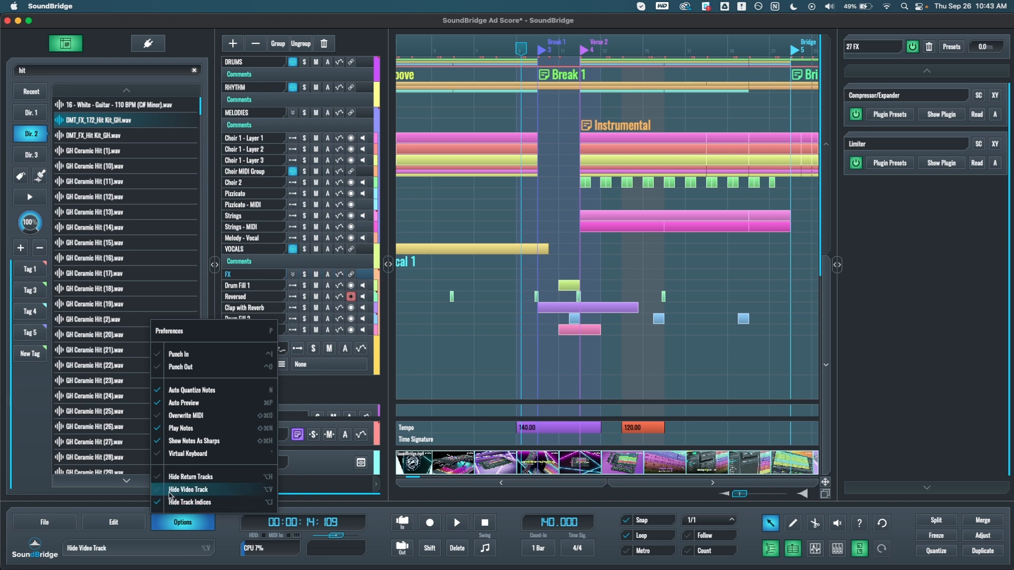
left_click(189, 489)
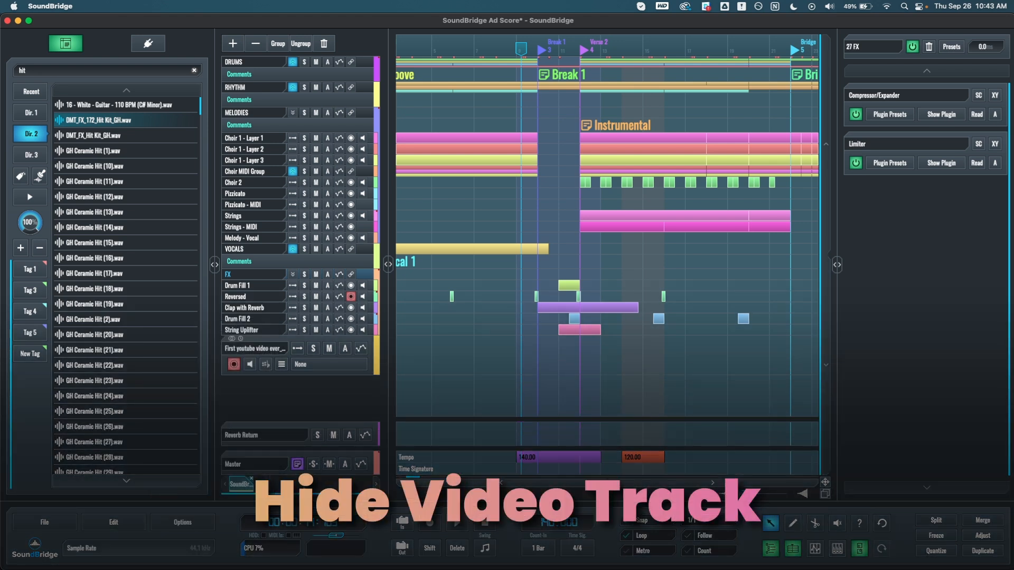
left_click(183, 522)
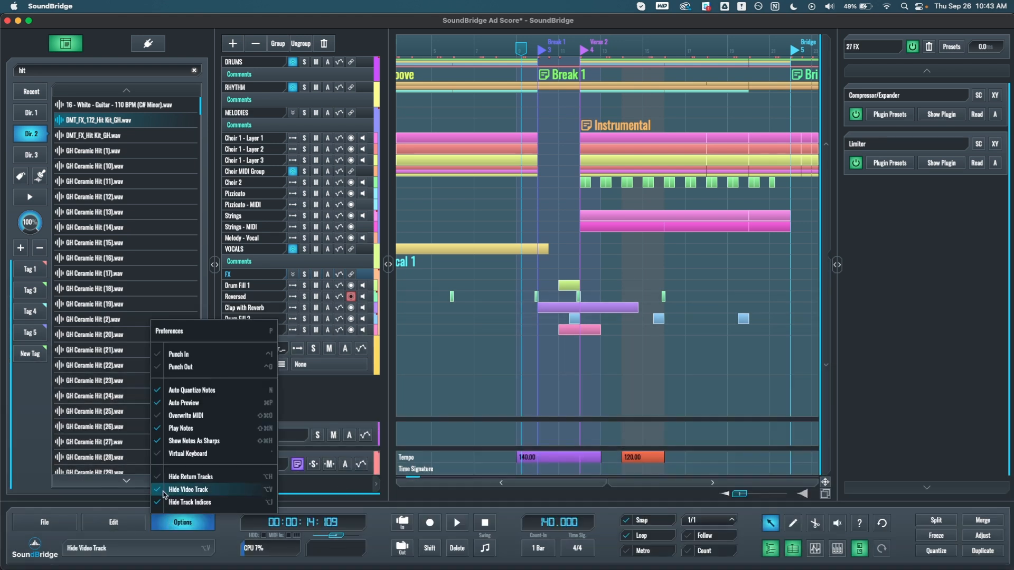
left_click(169, 330)
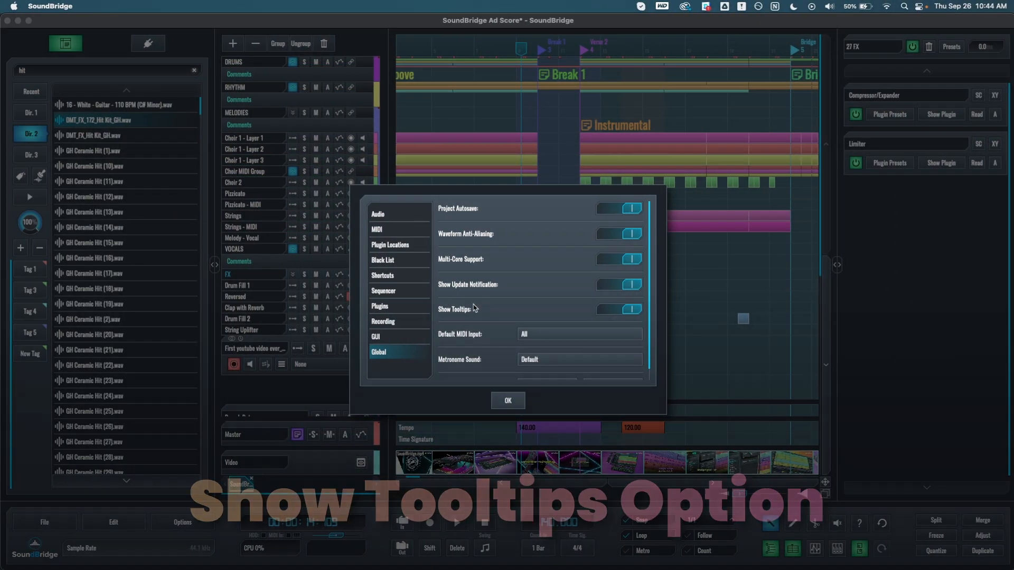
Step: Switch Show Tooltips off in Global preferences and confirm with OK
left_click(633, 310)
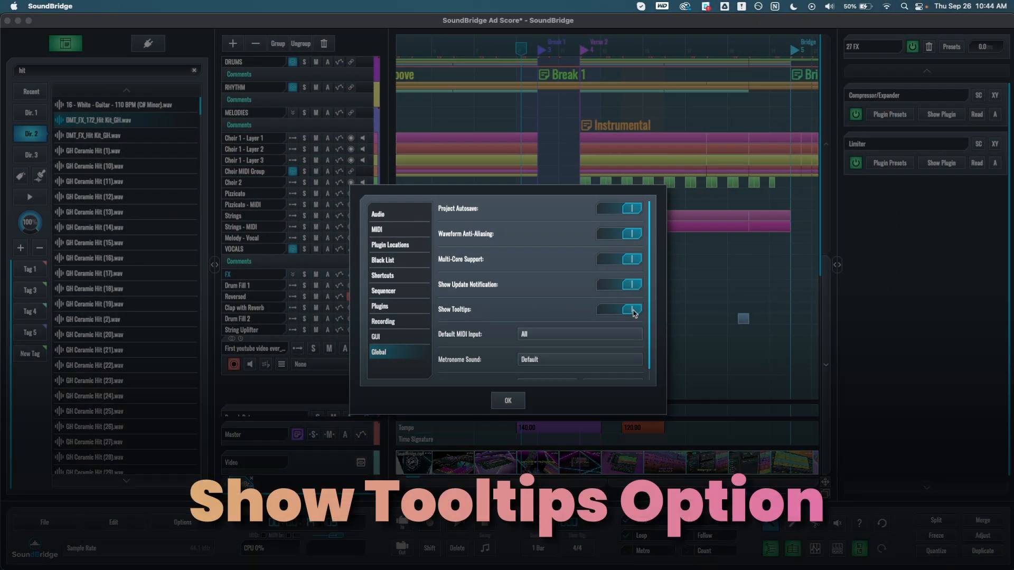
left_click(618, 310)
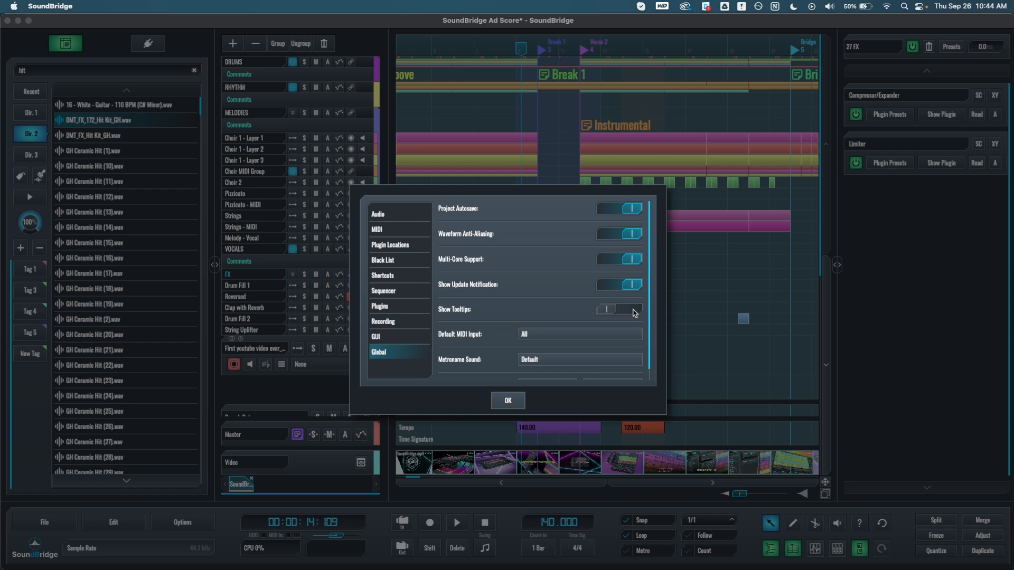
left_click(630, 309)
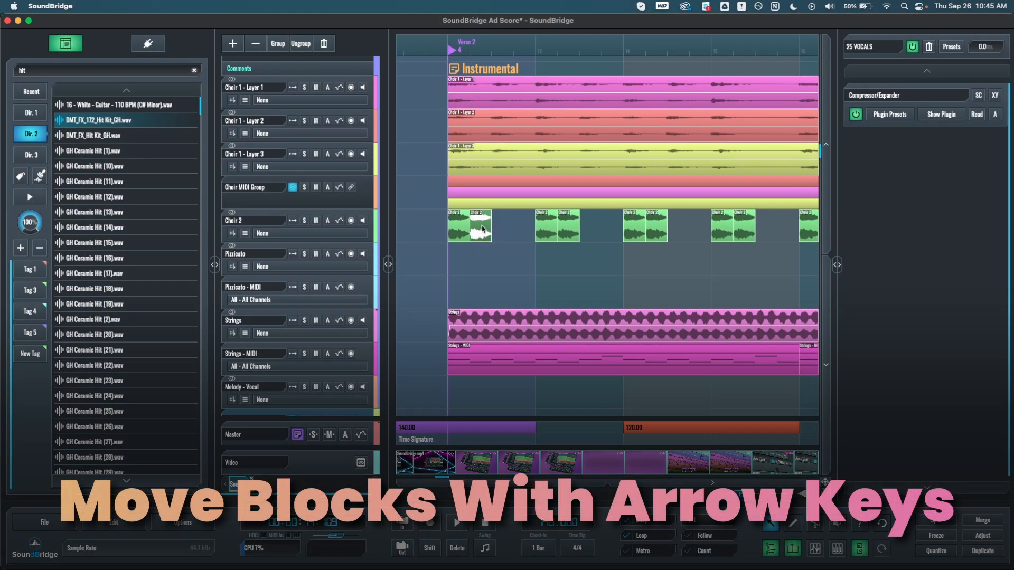
Step: Nudge a selected Choir 2 clip along the timeline and set the snap value to 1/4
left_click(469, 226)
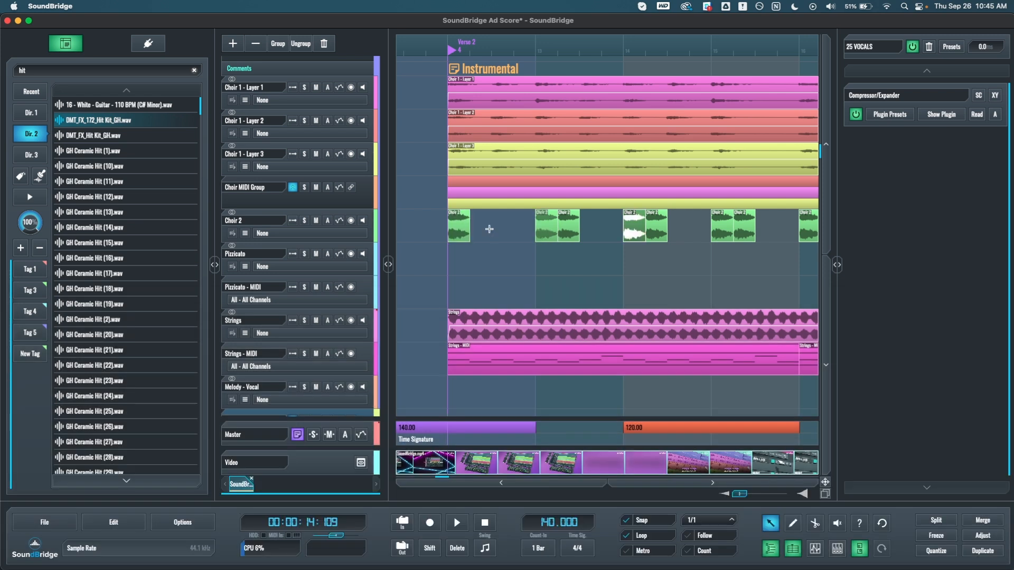
left_click(691, 520)
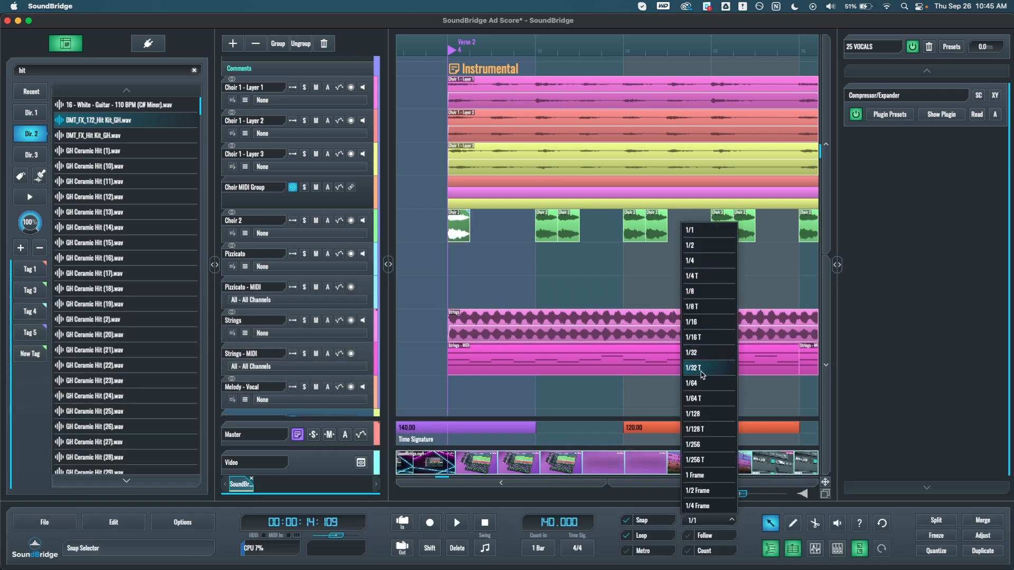
mouse_move(701, 261)
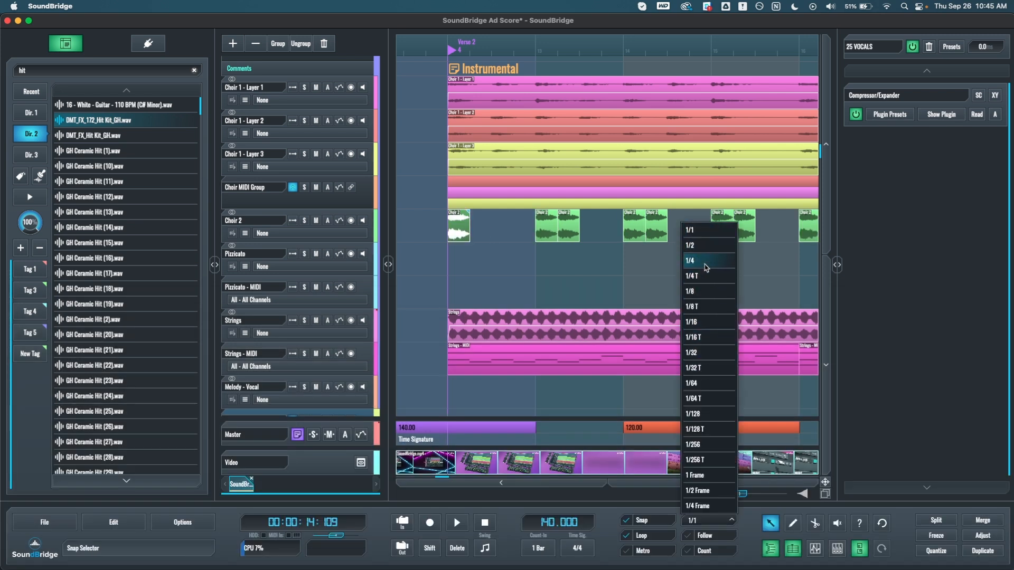
left_click(690, 261)
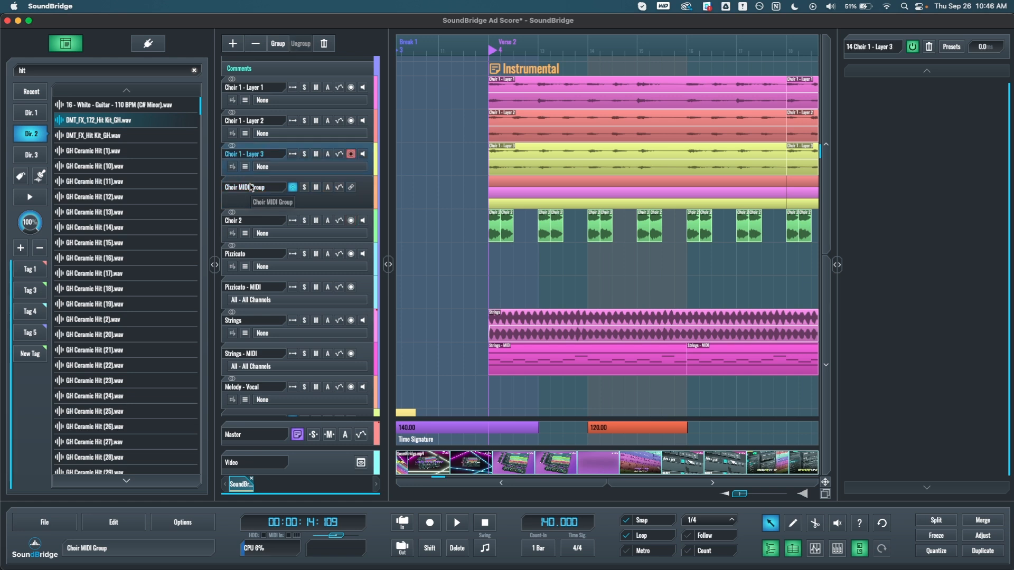
left_click(252, 120)
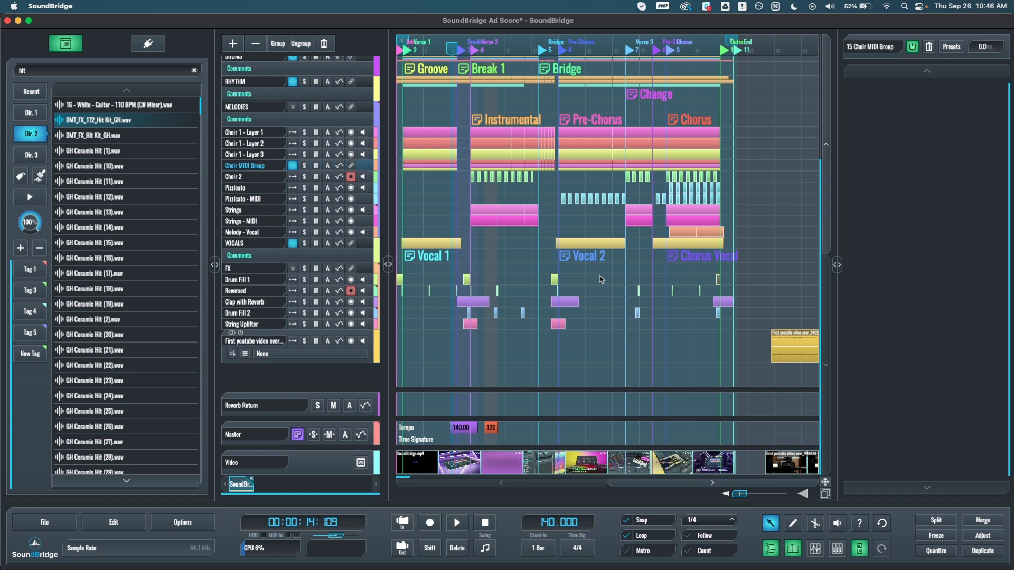
Step: Solo and mute the selected vocal, choir and Pizzicato tracks with the Alt+S and Alt+M shortcuts
left_click(235, 243)
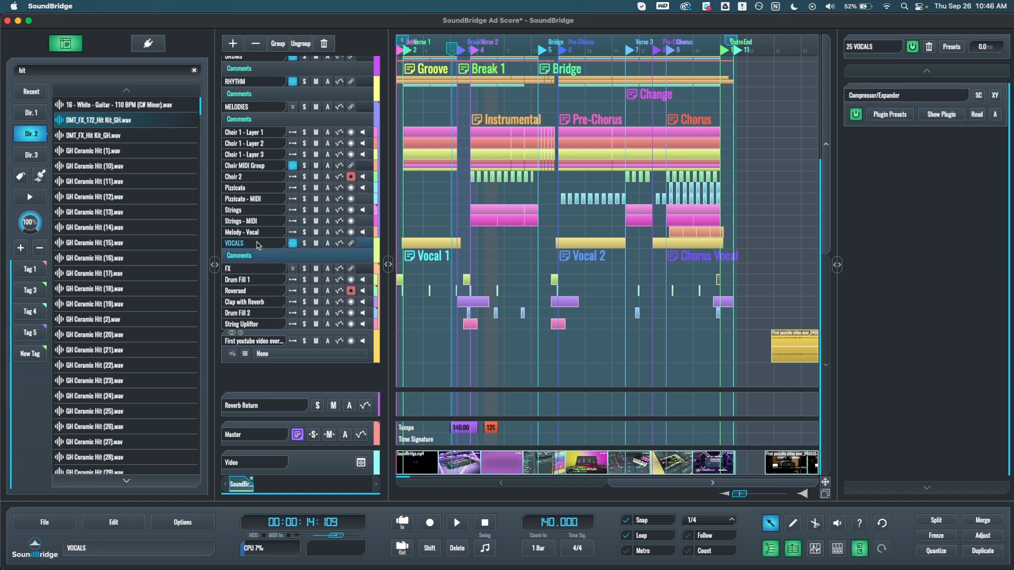
key("alt+s")
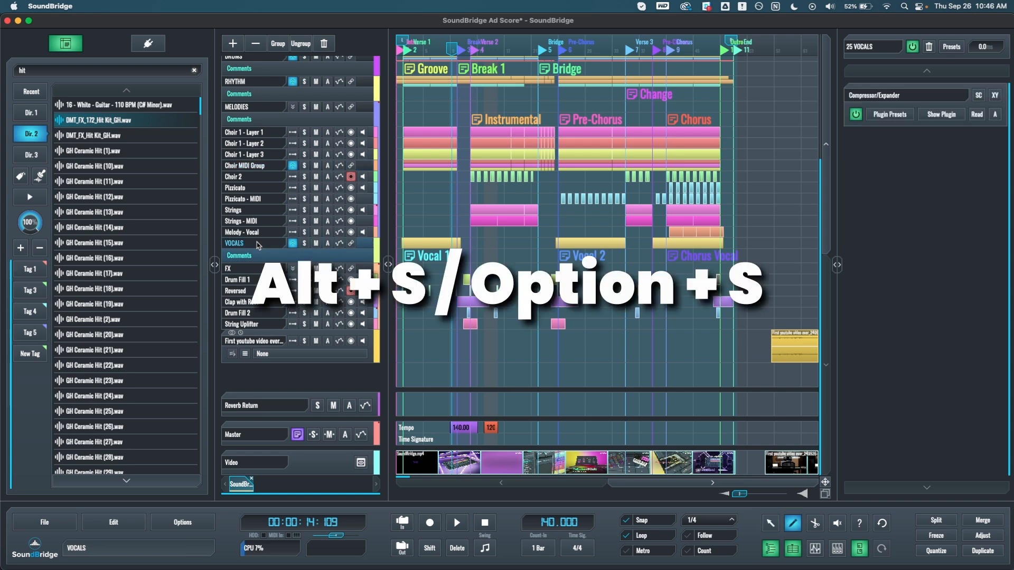
key("alt+s")
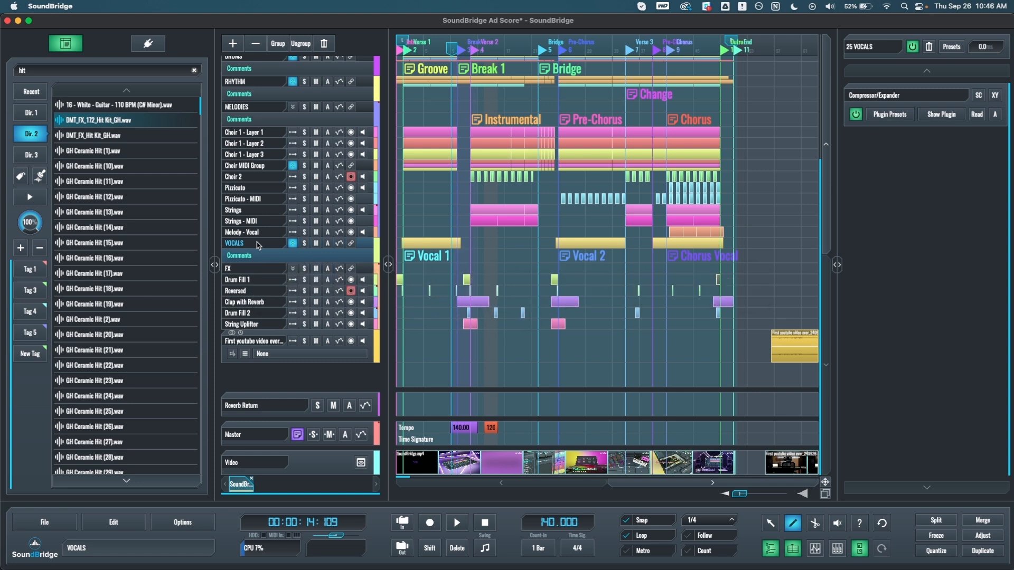
key("alt+m")
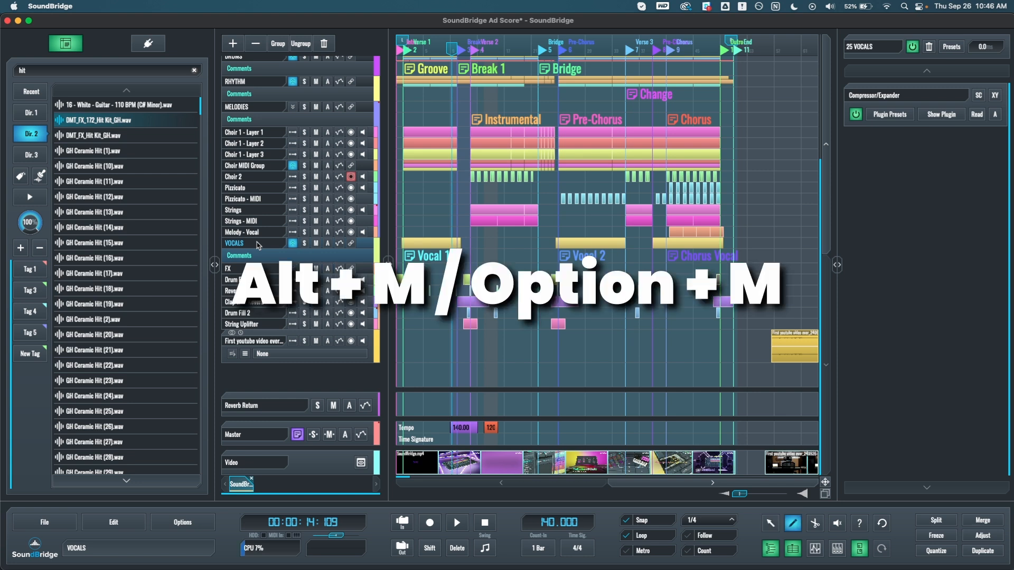
key("alt+m")
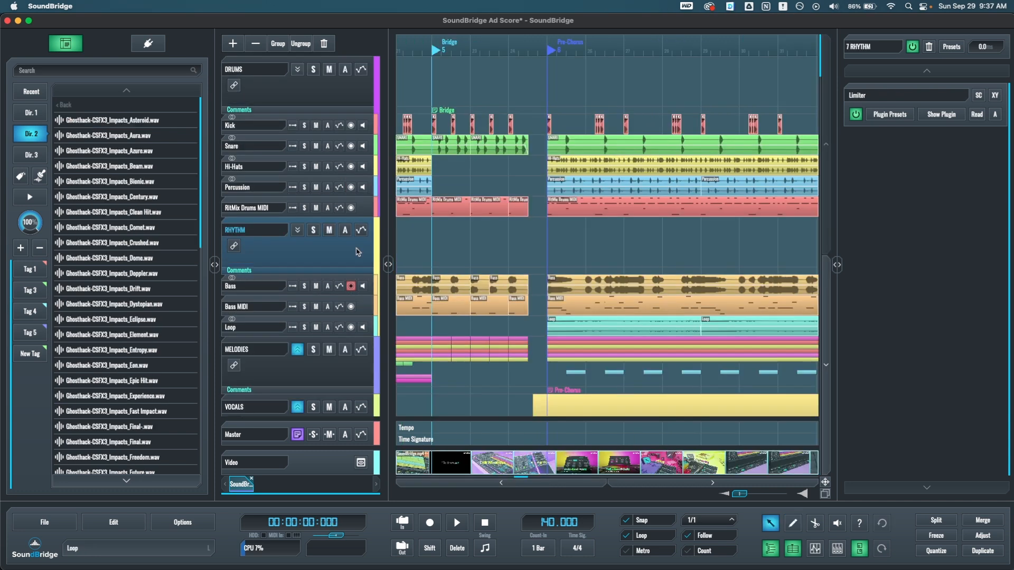
key("alt+shift+a")
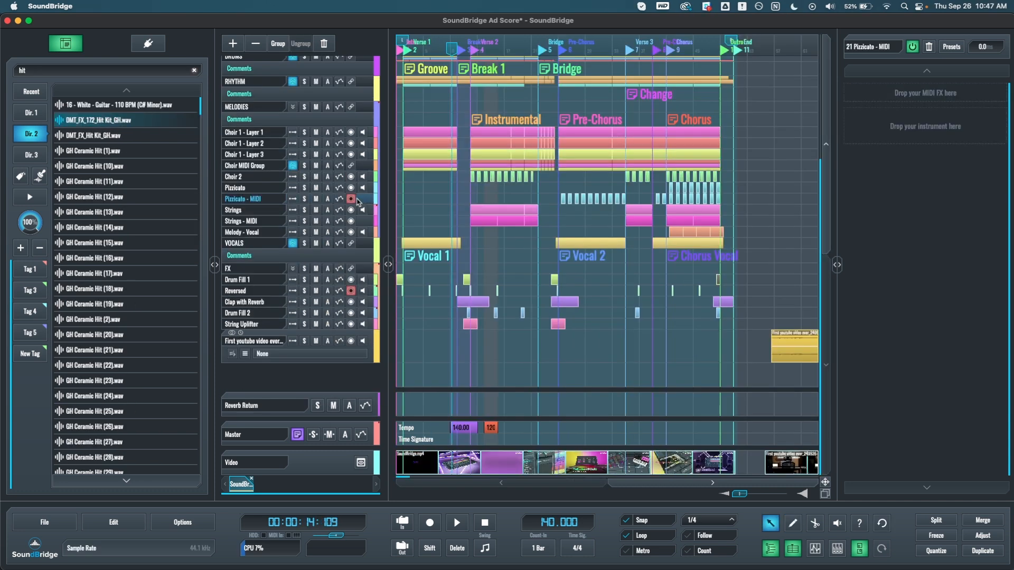
key("alt+a")
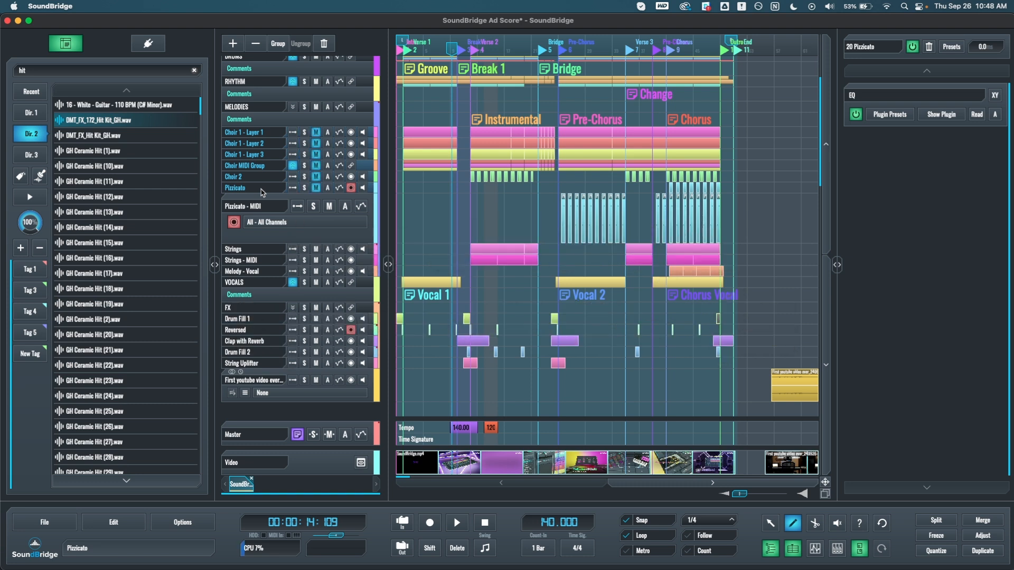
Step: Collapse the track heights with Alt+C so the whole song's tracks fit on screen
left_click(770, 524)
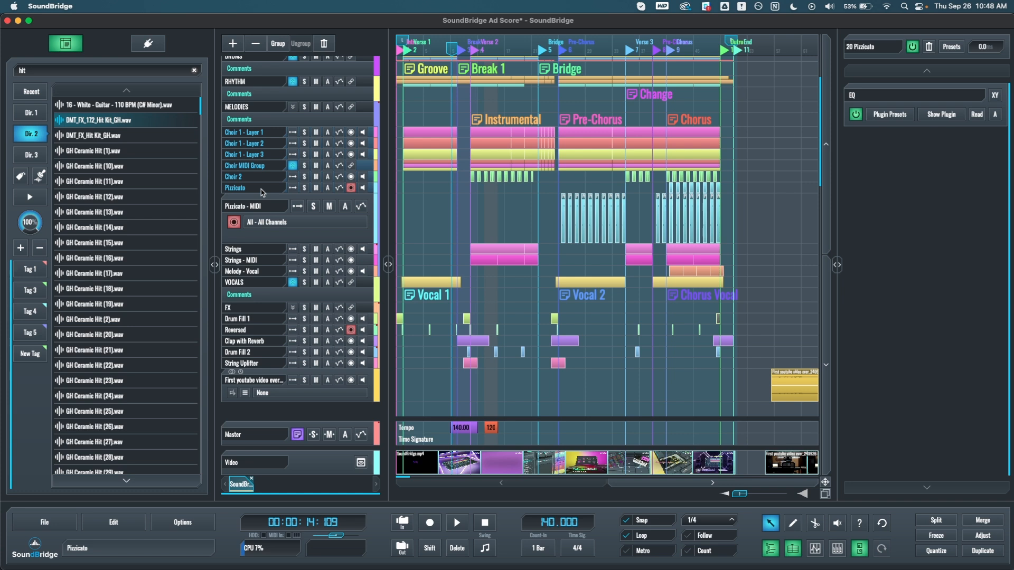
key("alt+c")
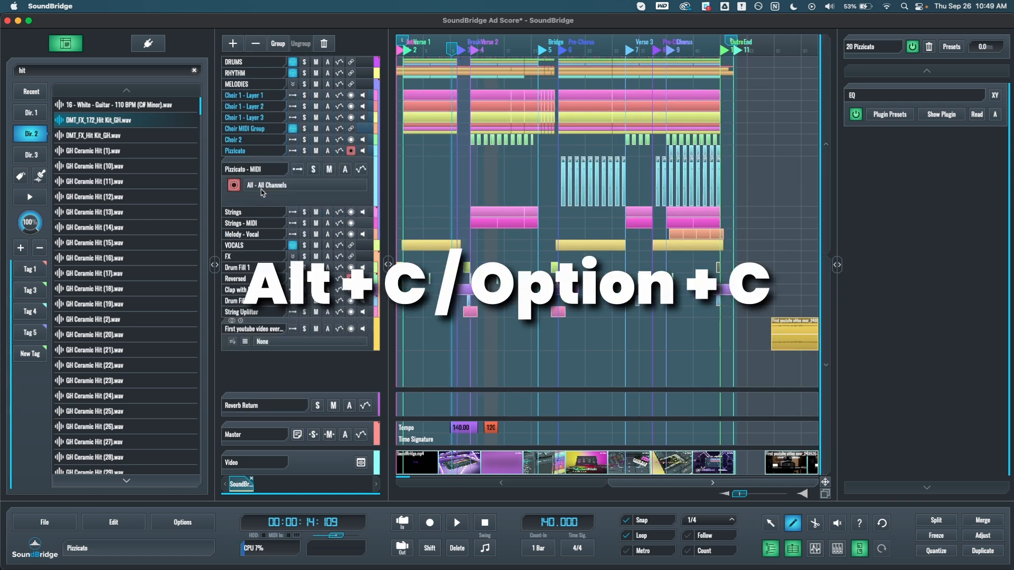
key("alt+c")
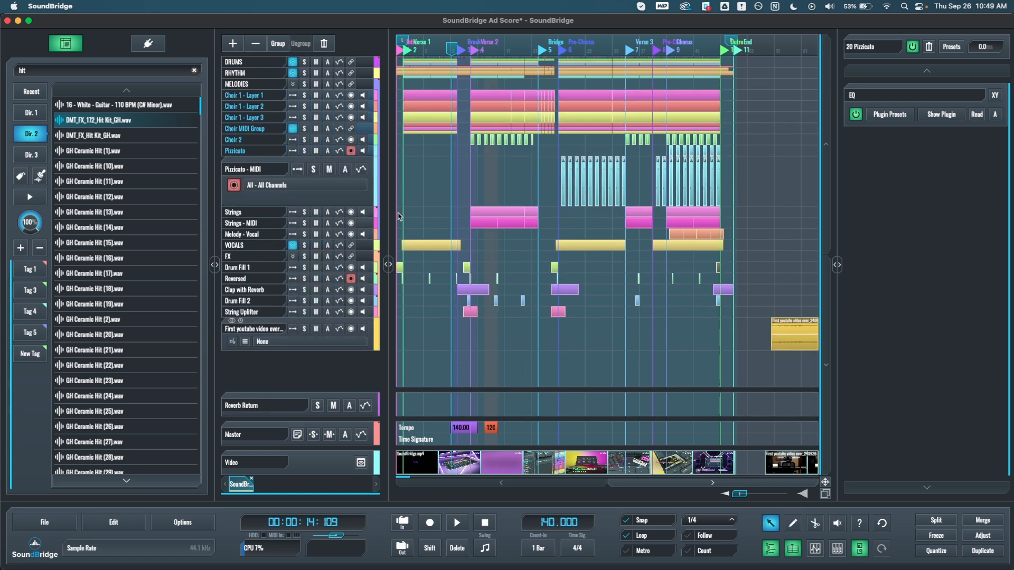